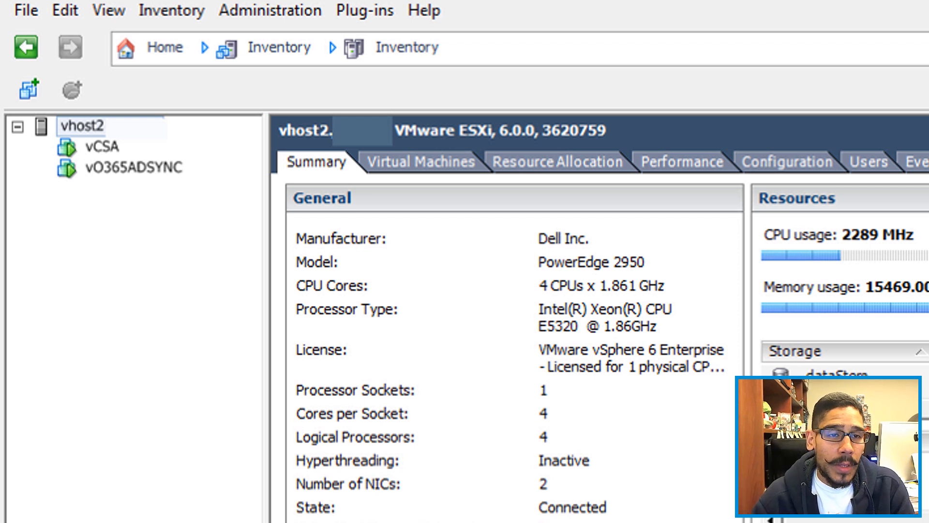
mouse_move(805, 148)
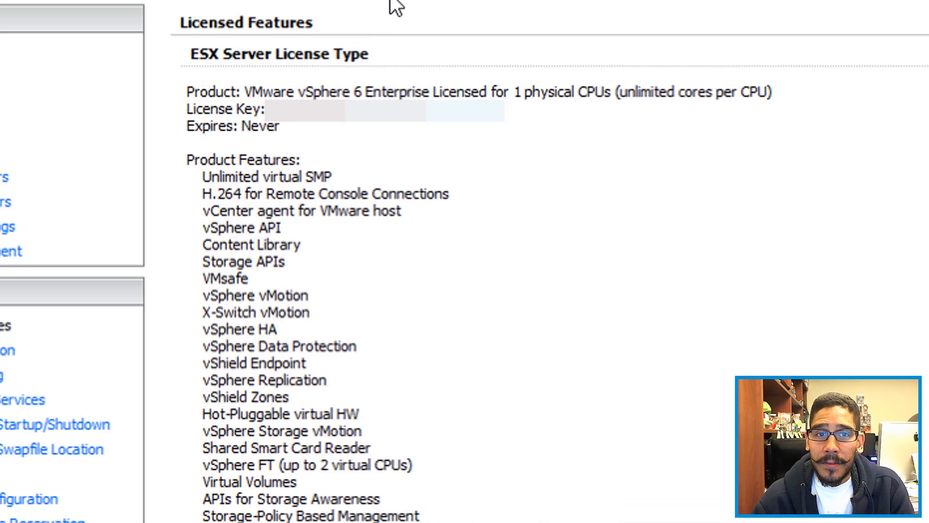
Step: Scroll the licensed features list to confirm vSphere vMotion is licensed
scroll("down", 3)
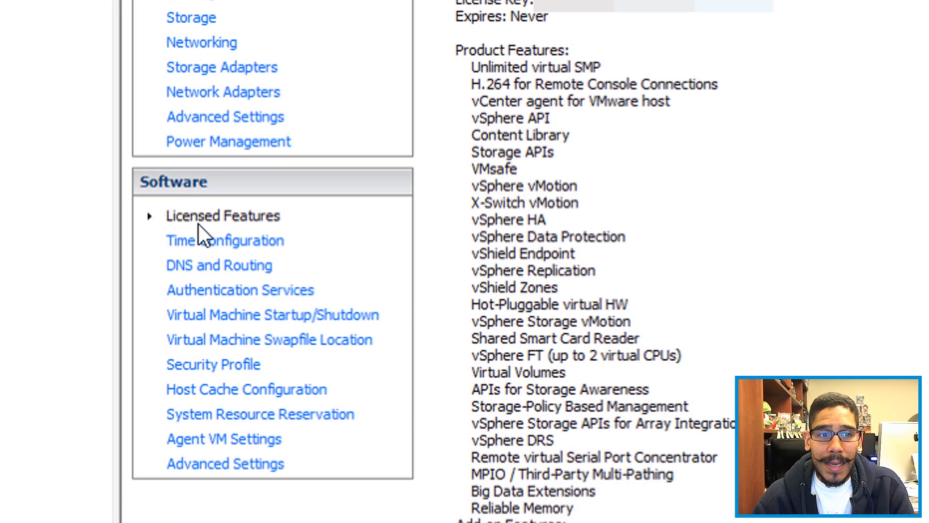
mouse_move(558, 194)
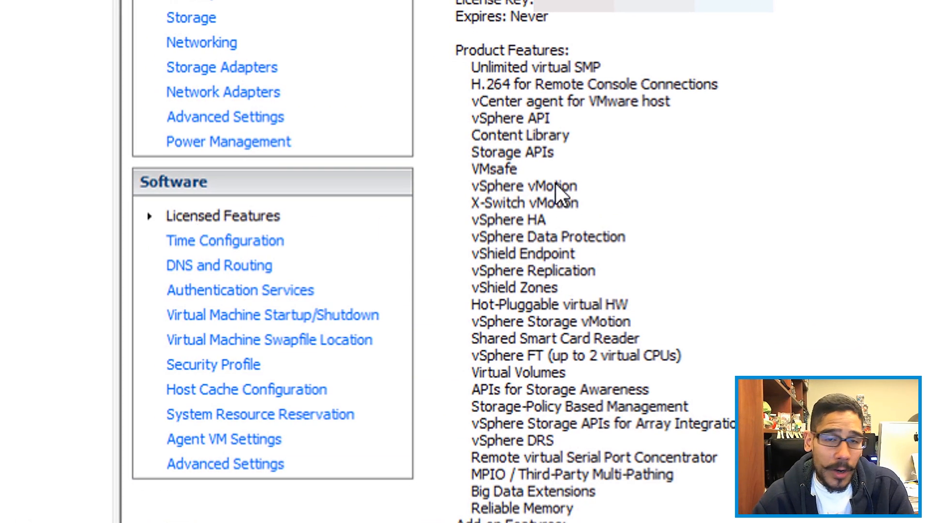
mouse_move(905, 108)
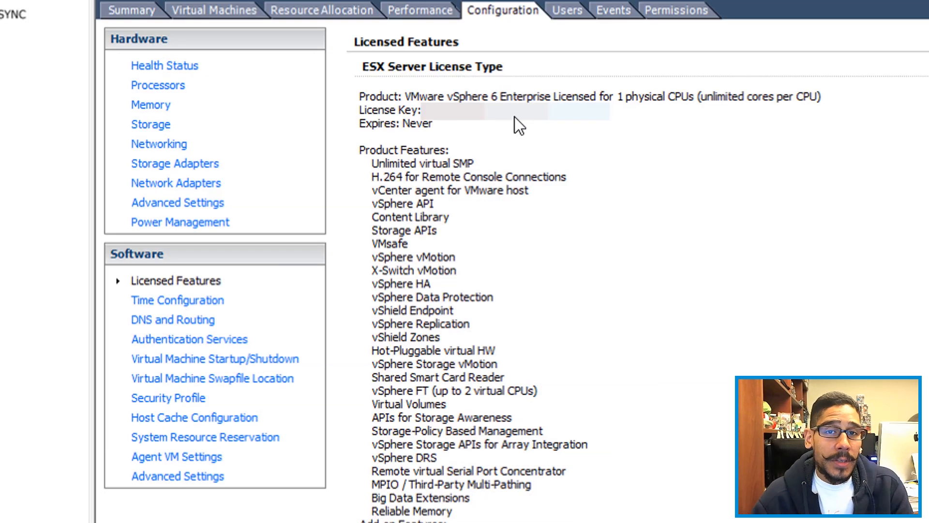
mouse_move(593, 123)
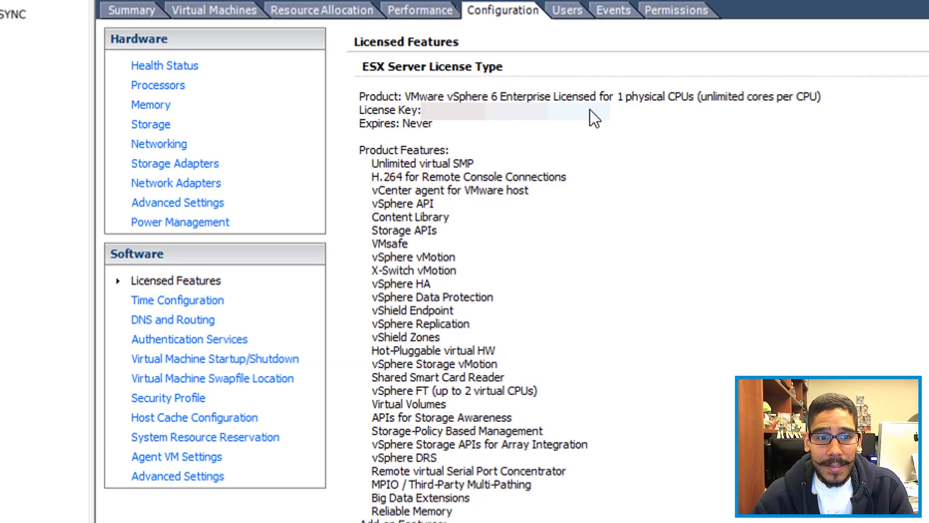
mouse_move(438, 270)
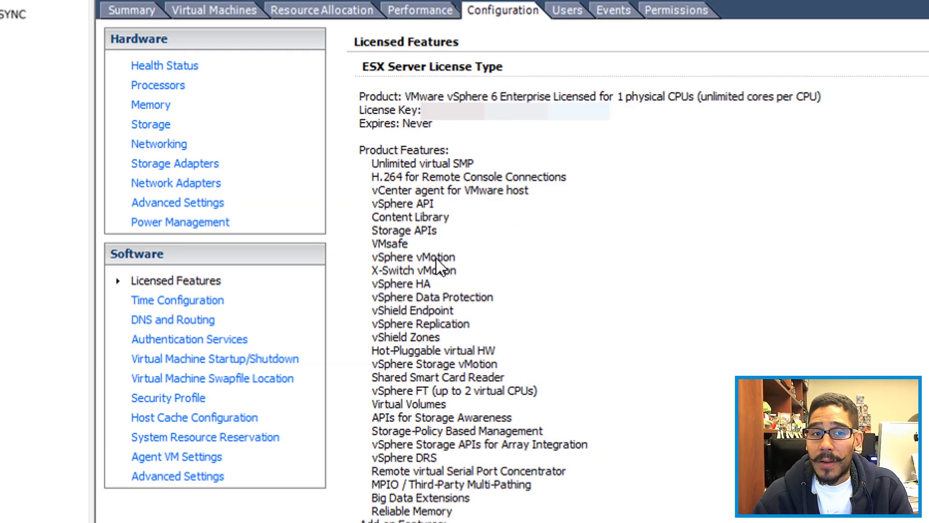
mouse_move(167, 153)
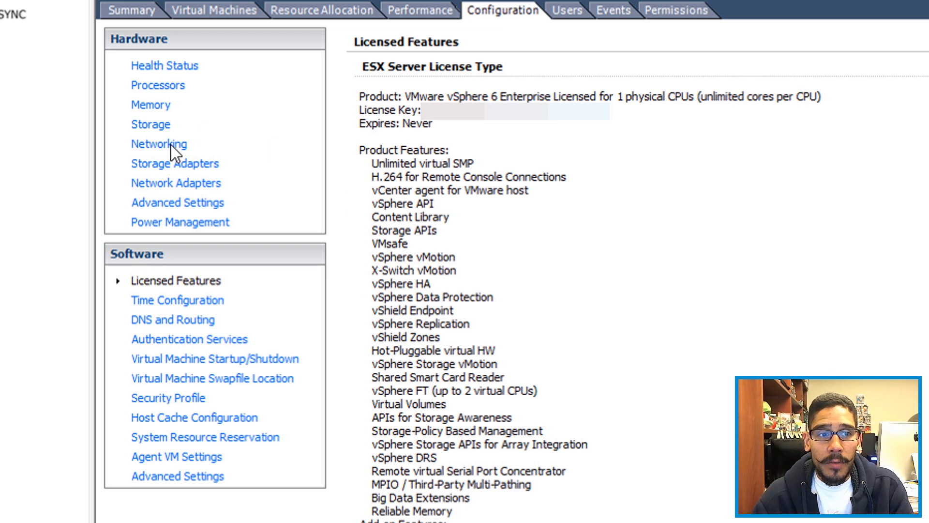
Step: Show the host's networking view with vSwitch0 and vSwitch1
left_click(154, 144)
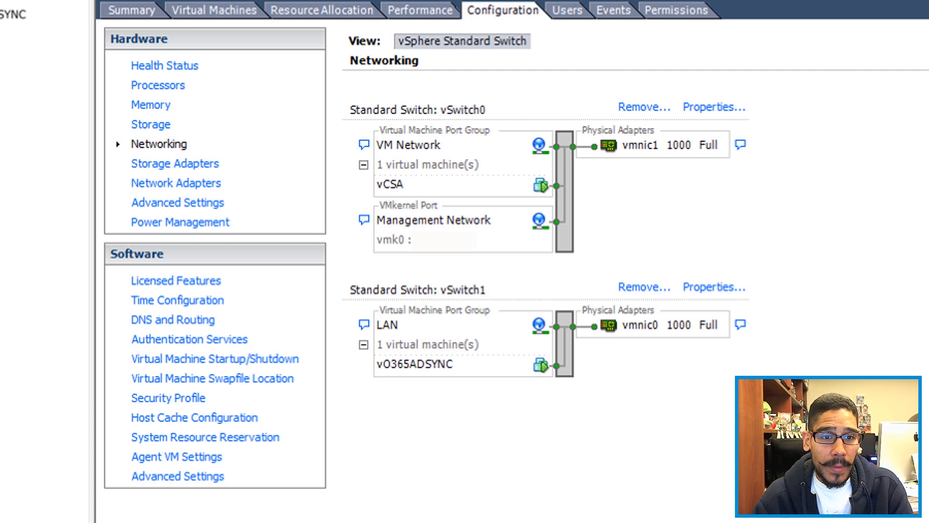
mouse_move(296, 295)
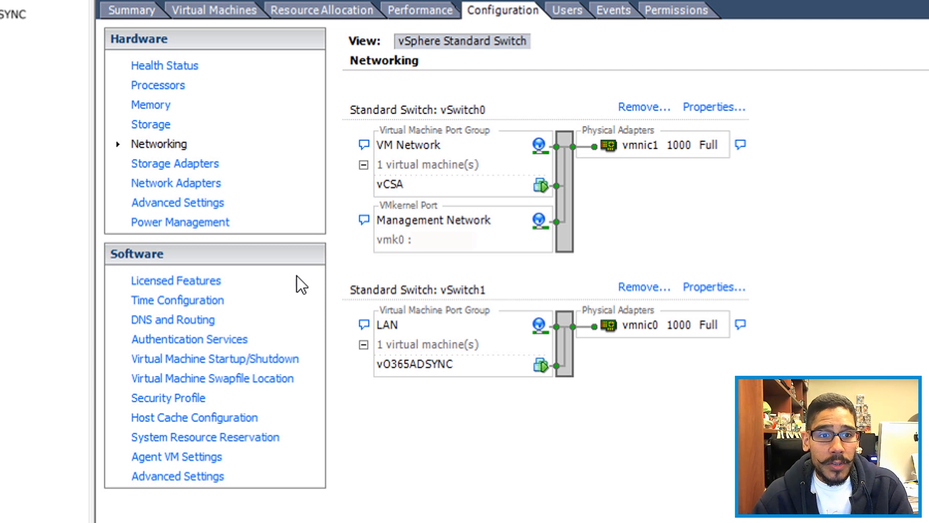
mouse_move(518, 226)
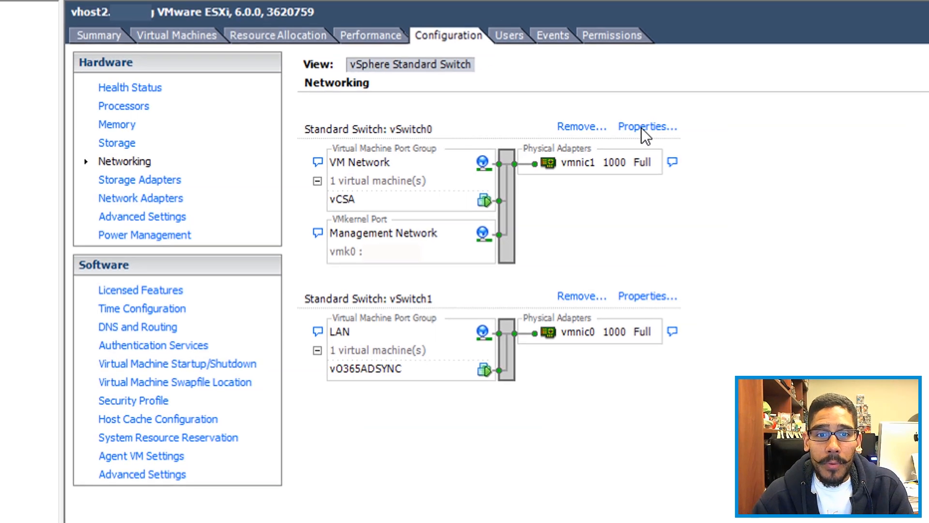
Step: Enable vMotion on vSwitch0's Management Network port and apply
left_click(647, 126)
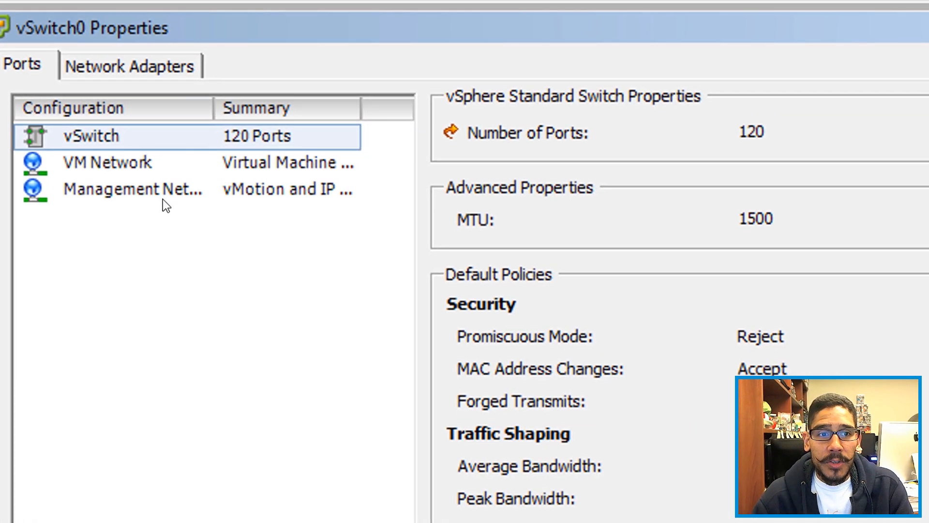
left_click(121, 188)
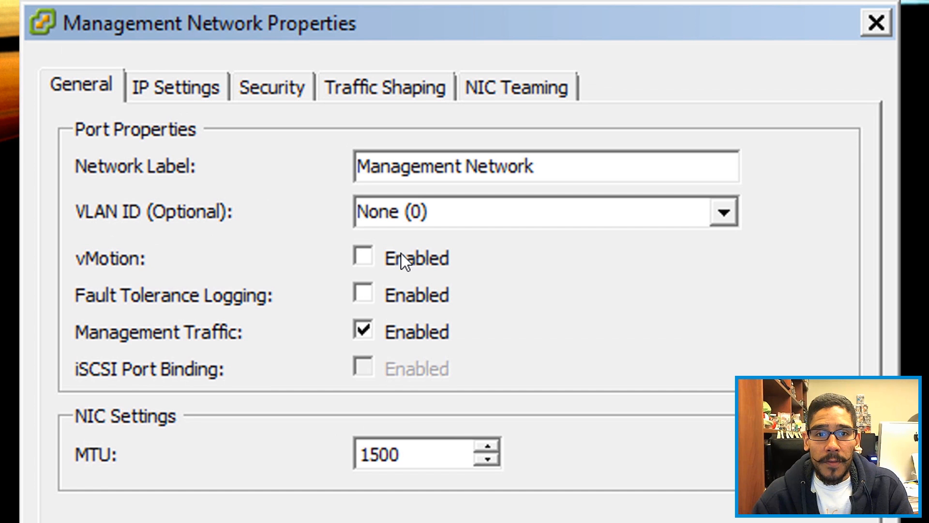
left_click(364, 257)
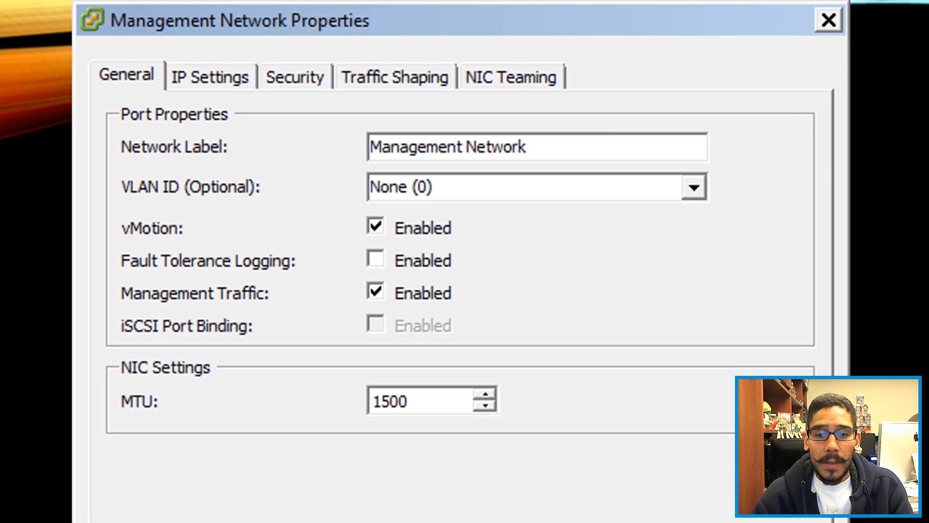
left_click(827, 19)
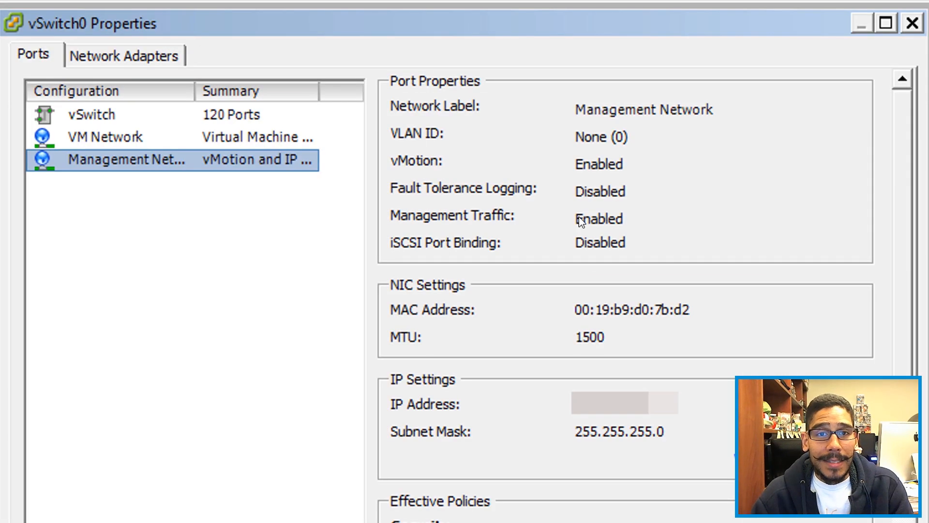